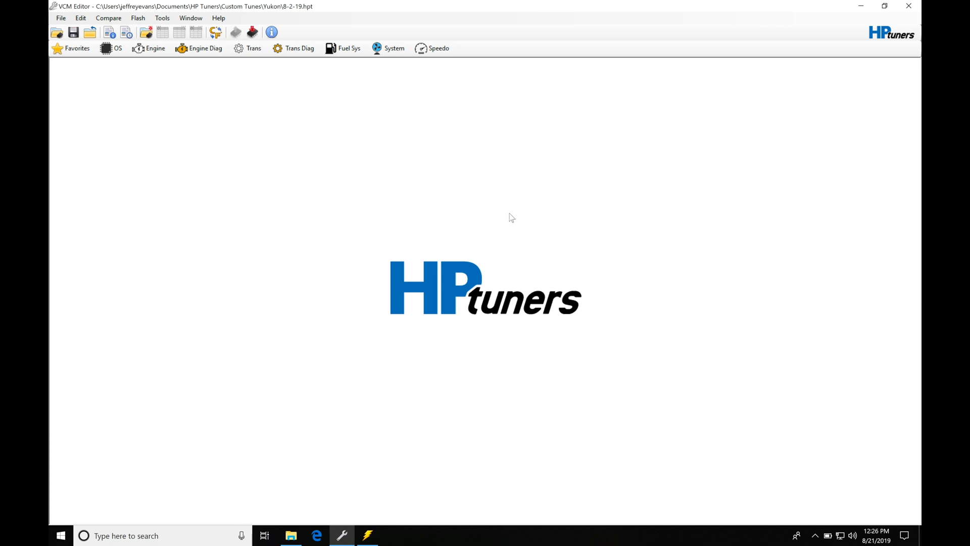
{"action": "mouse_move", "coordinate": [471, 217]}
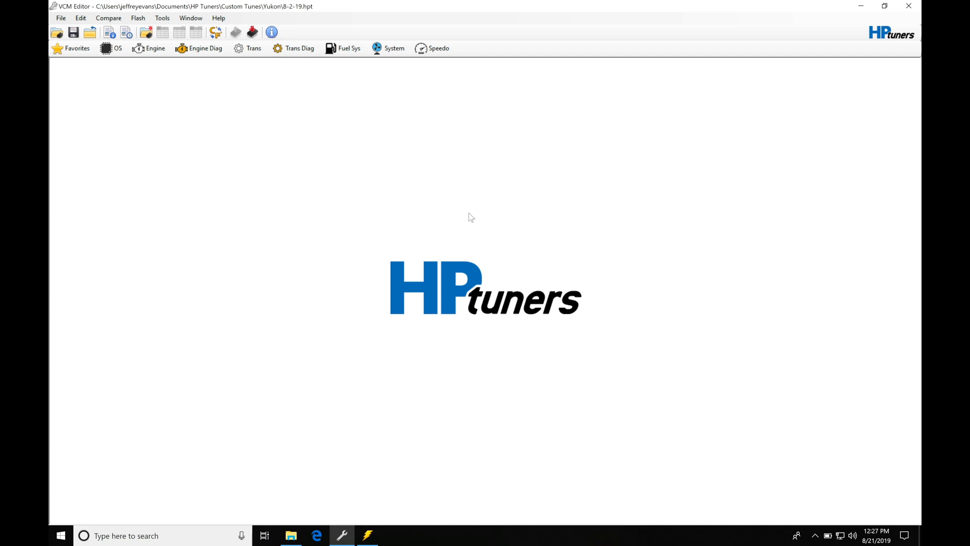
{"action": "mouse_move", "coordinate": [239, 121]}
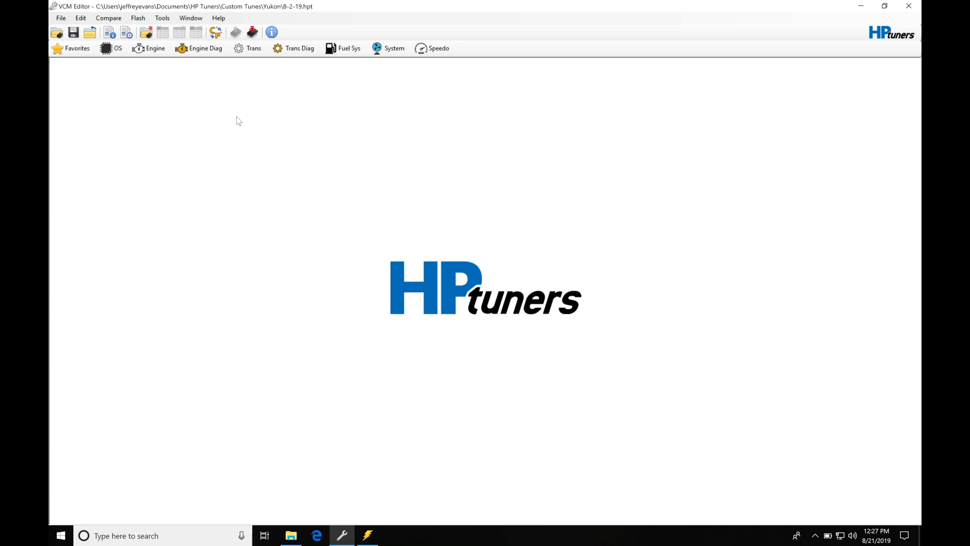
{"action": "mouse_move", "coordinate": [243, 101]}
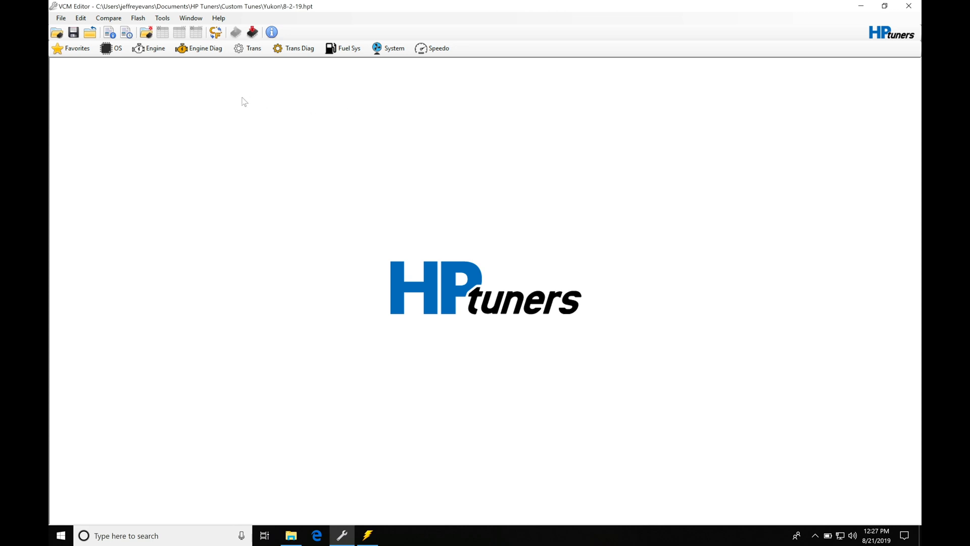
{"action": "mouse_move", "coordinate": [146, 75]}
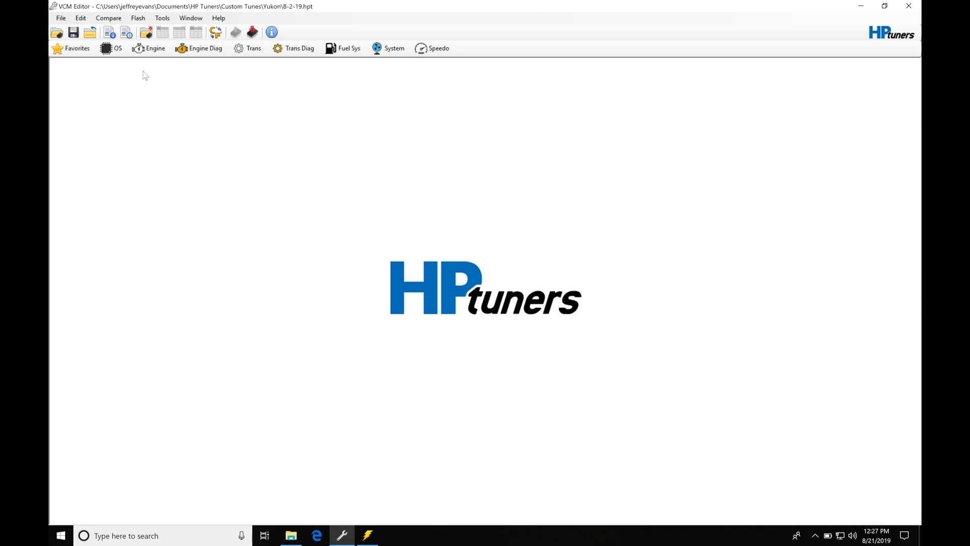
{"action": "mouse_move", "coordinate": [156, 49]}
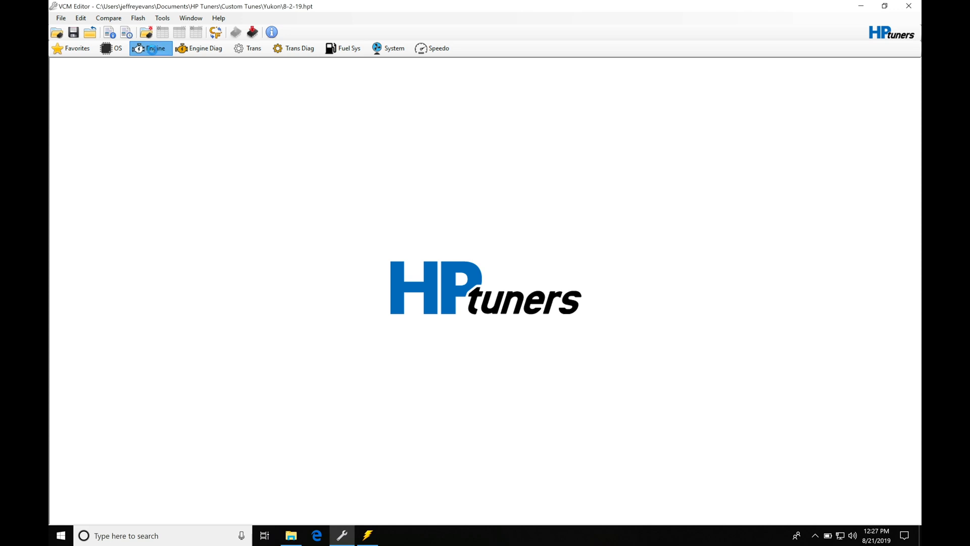
- Open the Engine window's Torque Model General page and browse the torque coefficient tables
{"action": "left_click", "coordinate": [151, 48]}
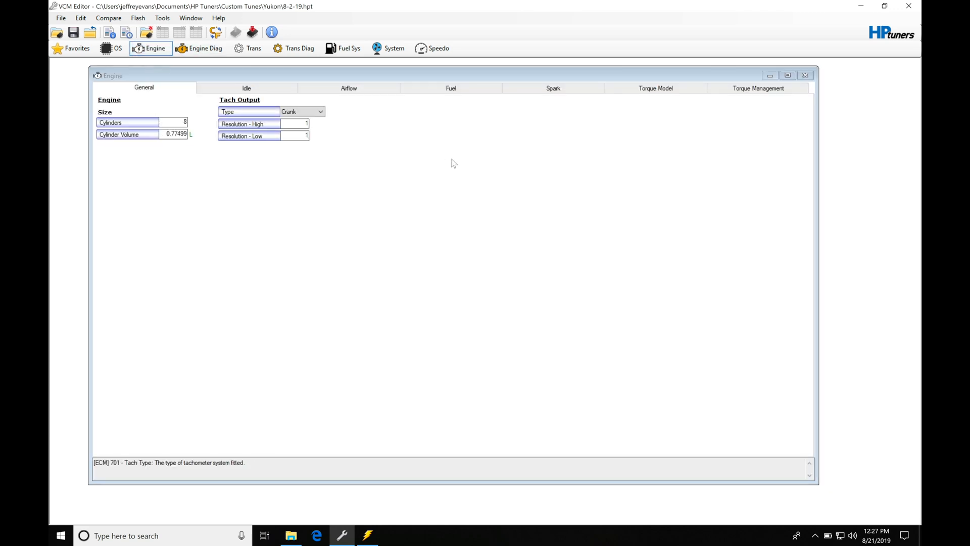
{"action": "left_click", "coordinate": [656, 88]}
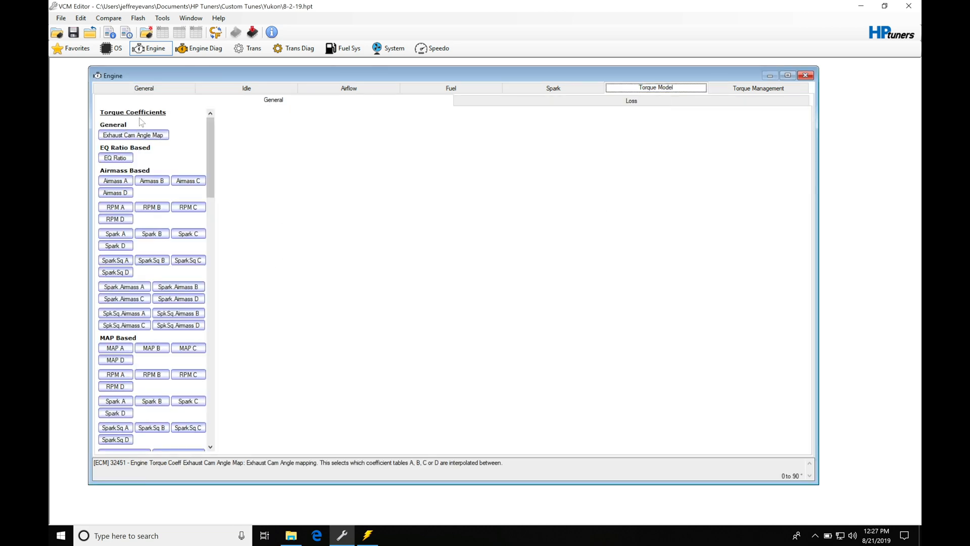
{"action": "scroll", "scroll_direction": "down", "scroll_amount": 3}
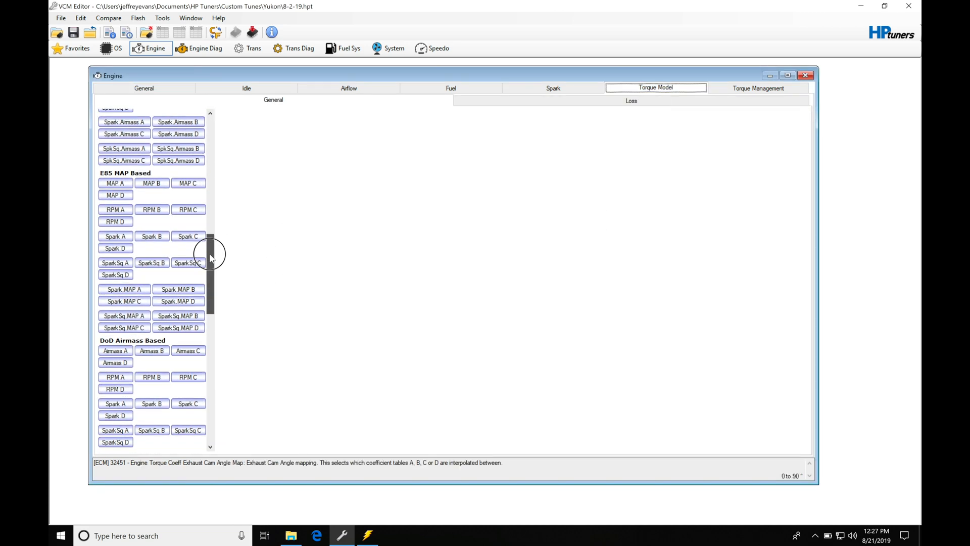
{"action": "scroll", "scroll_direction": "up", "scroll_amount": 3}
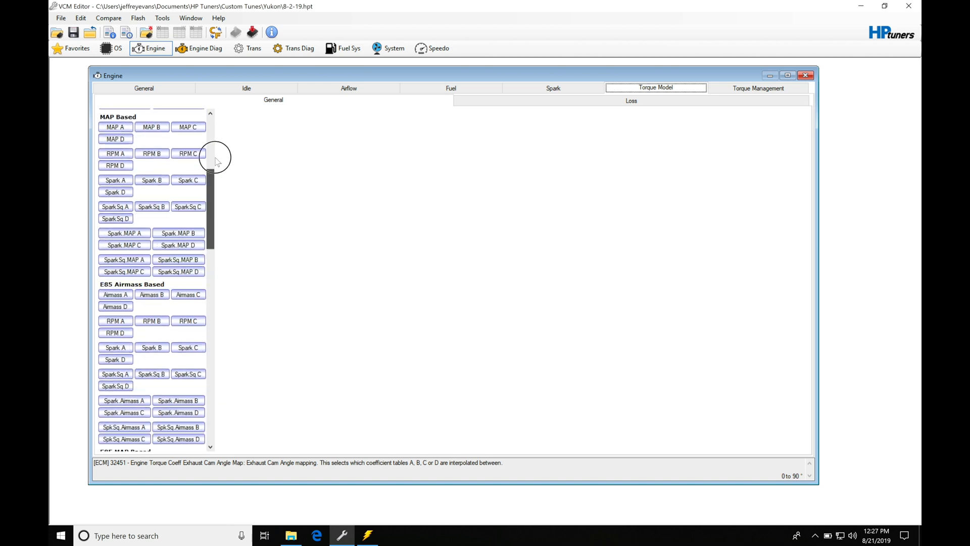